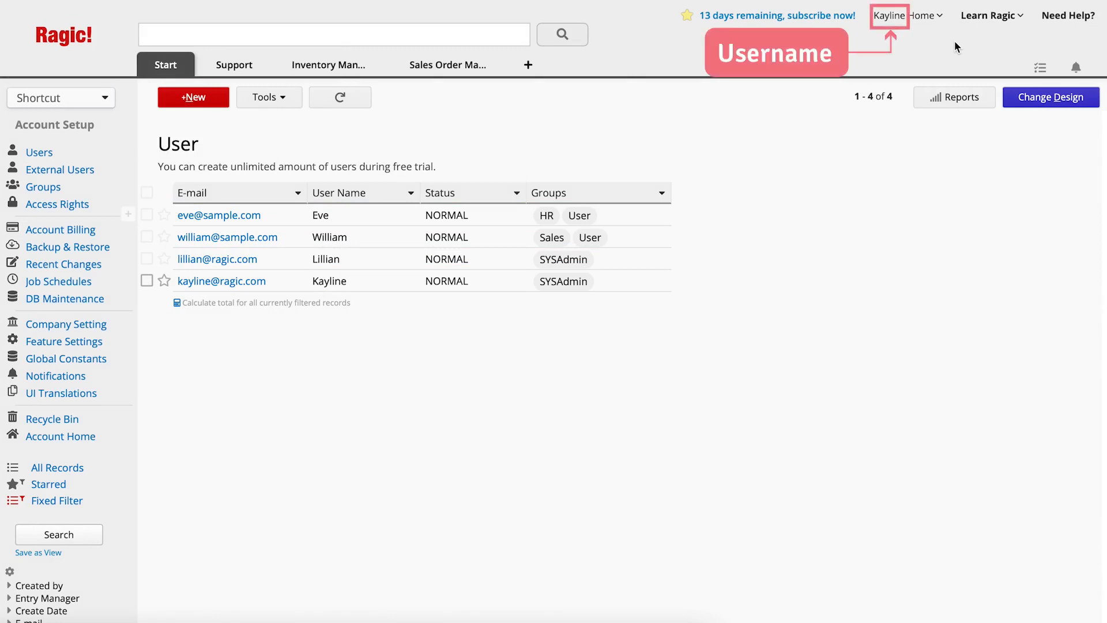
mouse_move(939, 21)
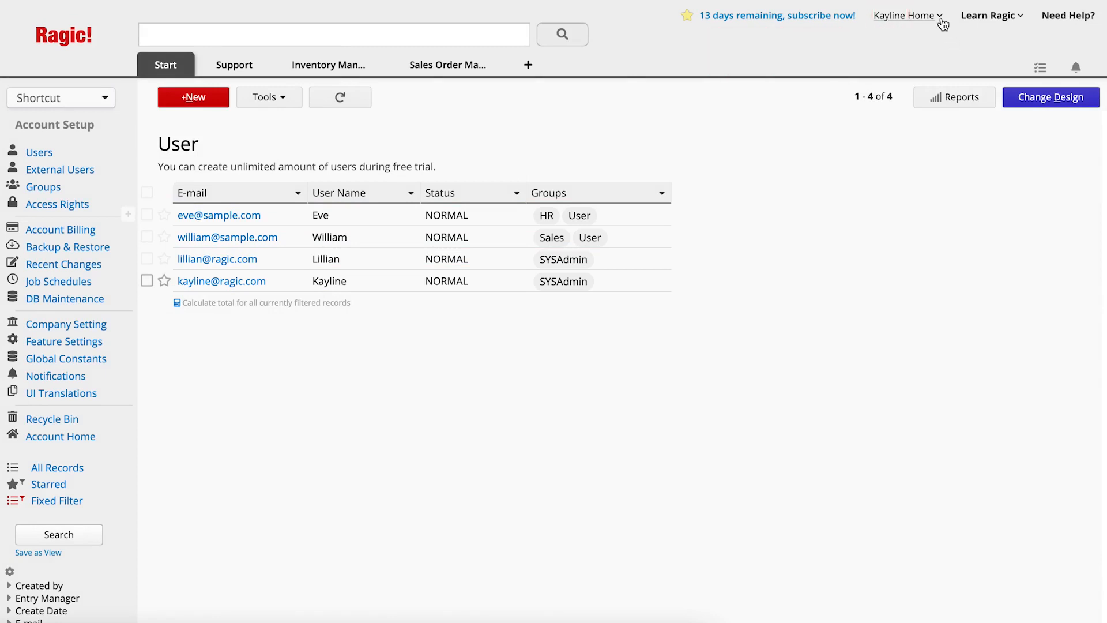
Return to the database homepage listing the Support, Sales Order Management and Inventory Management tabs
left_click(903, 16)
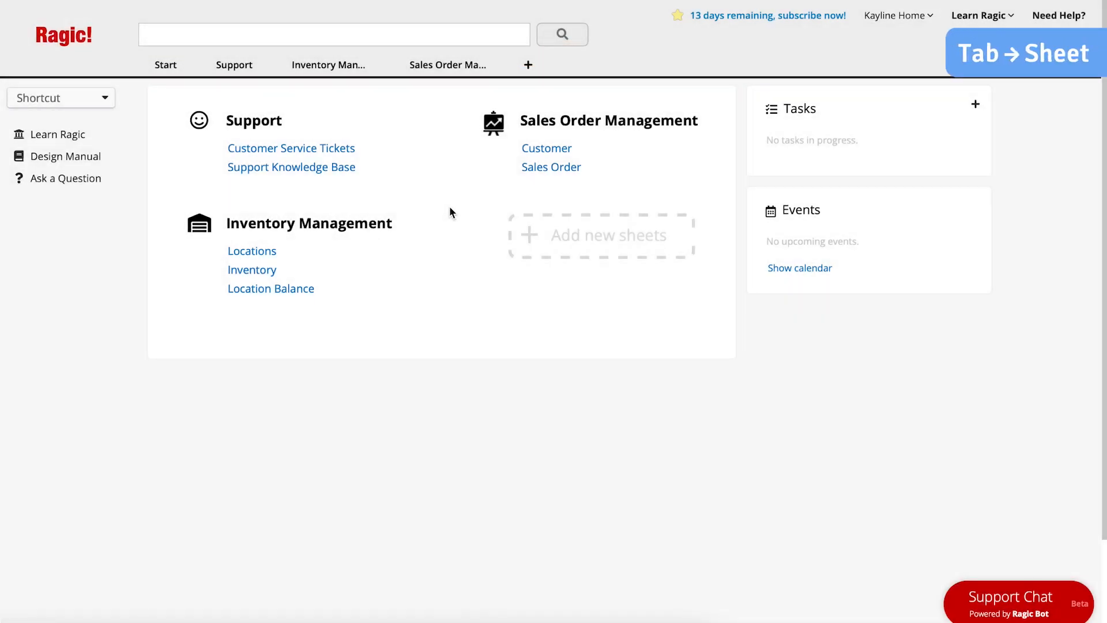
mouse_move(240, 72)
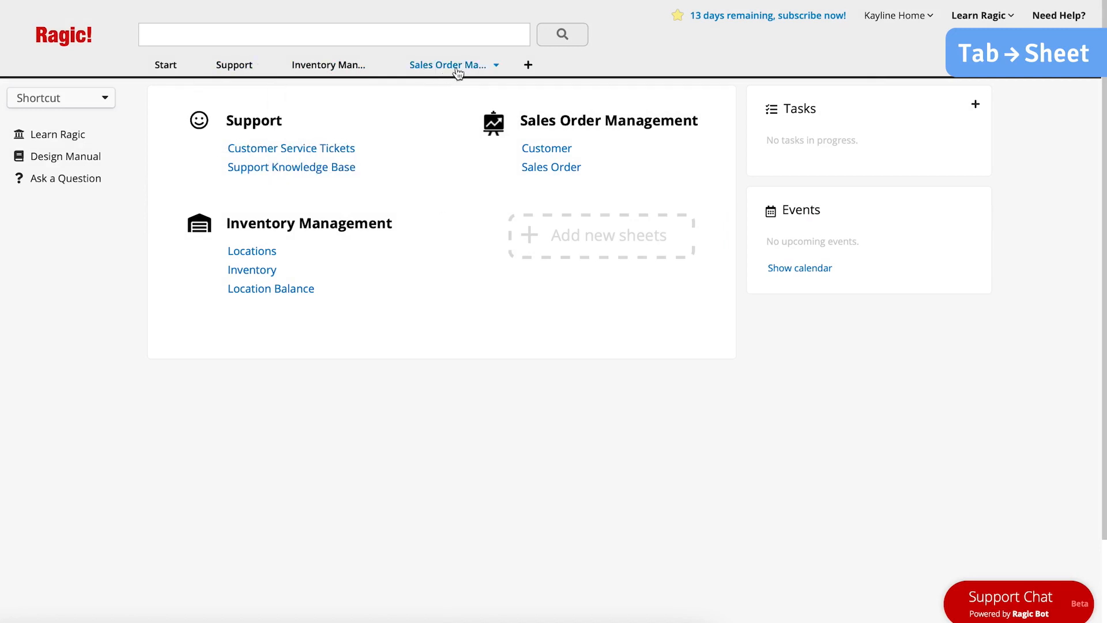
mouse_move(470, 211)
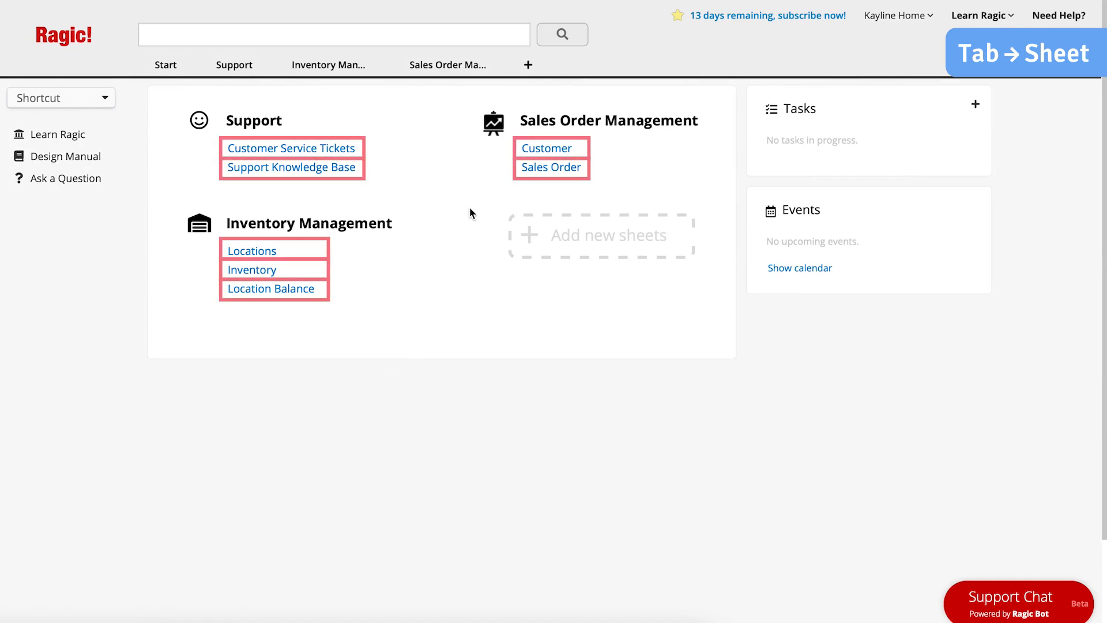
View the Customer listing, page forward to records 26-29 of 29 and back to the first 25
left_click(547, 148)
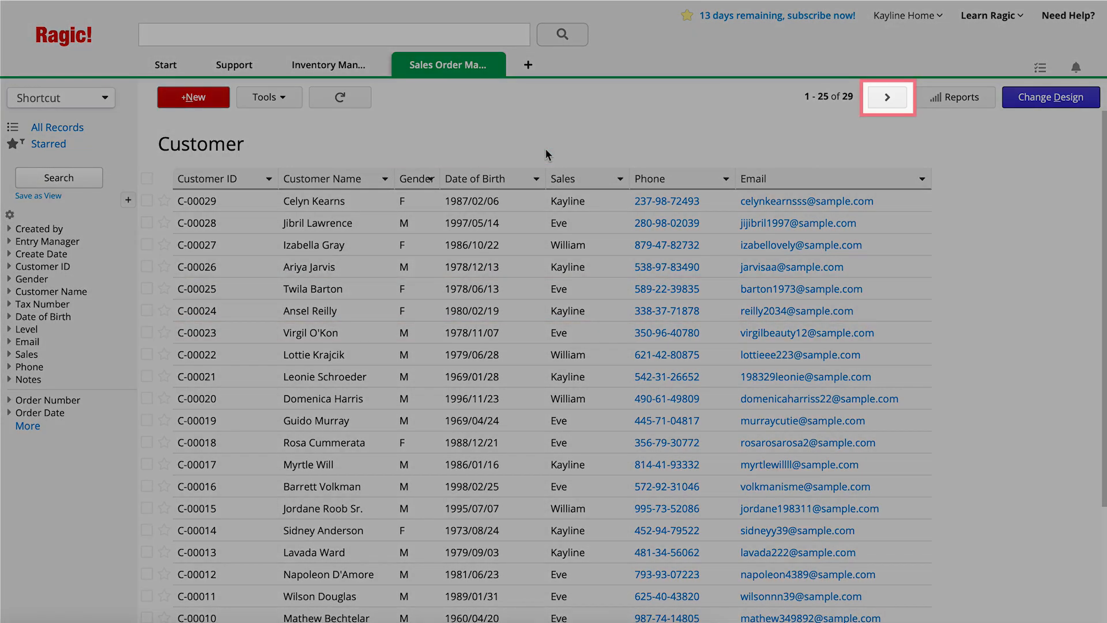
mouse_move(898, 102)
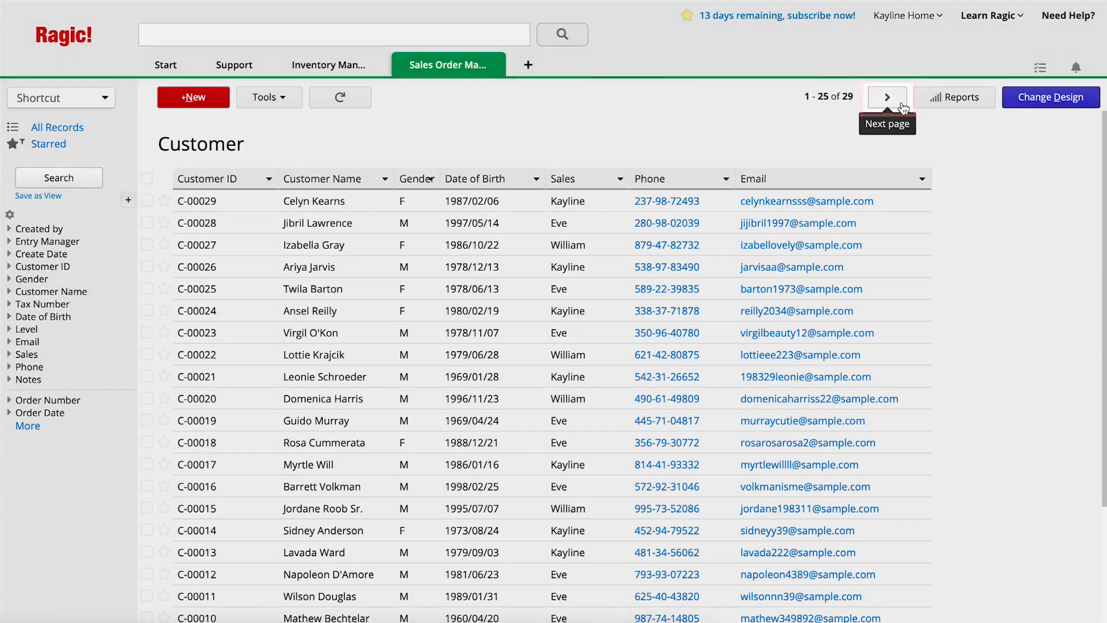
left_click(887, 97)
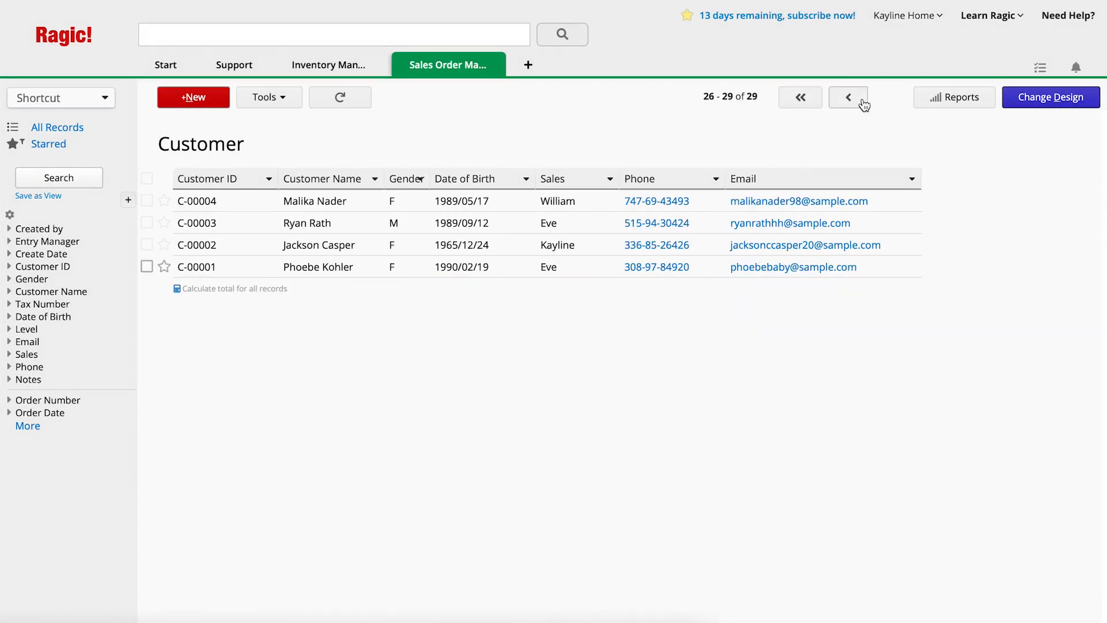
left_click(848, 97)
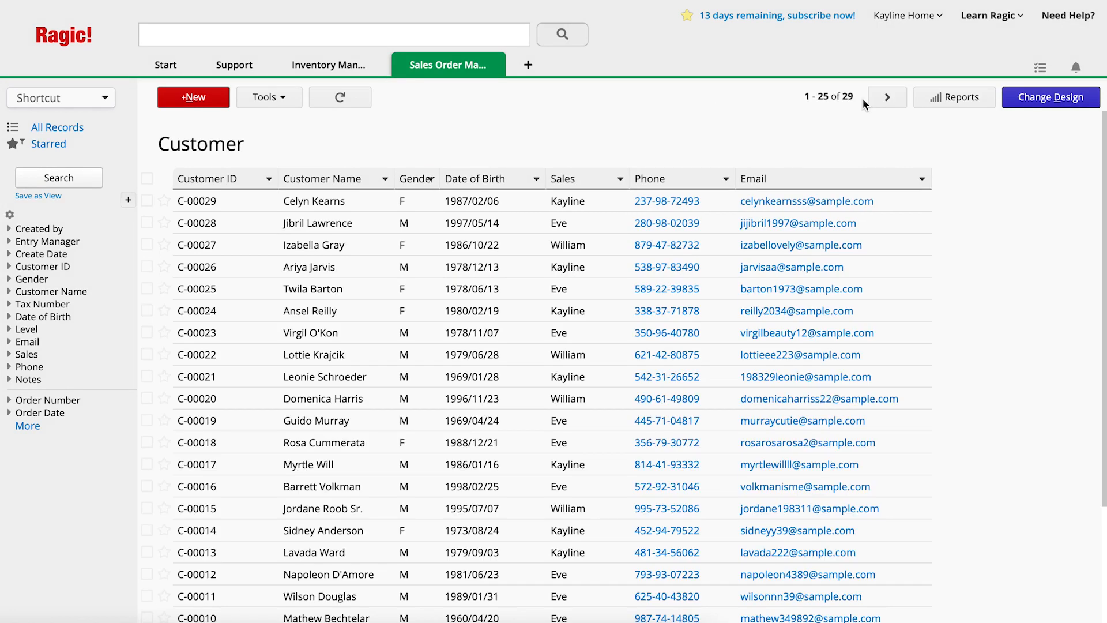
mouse_move(855, 130)
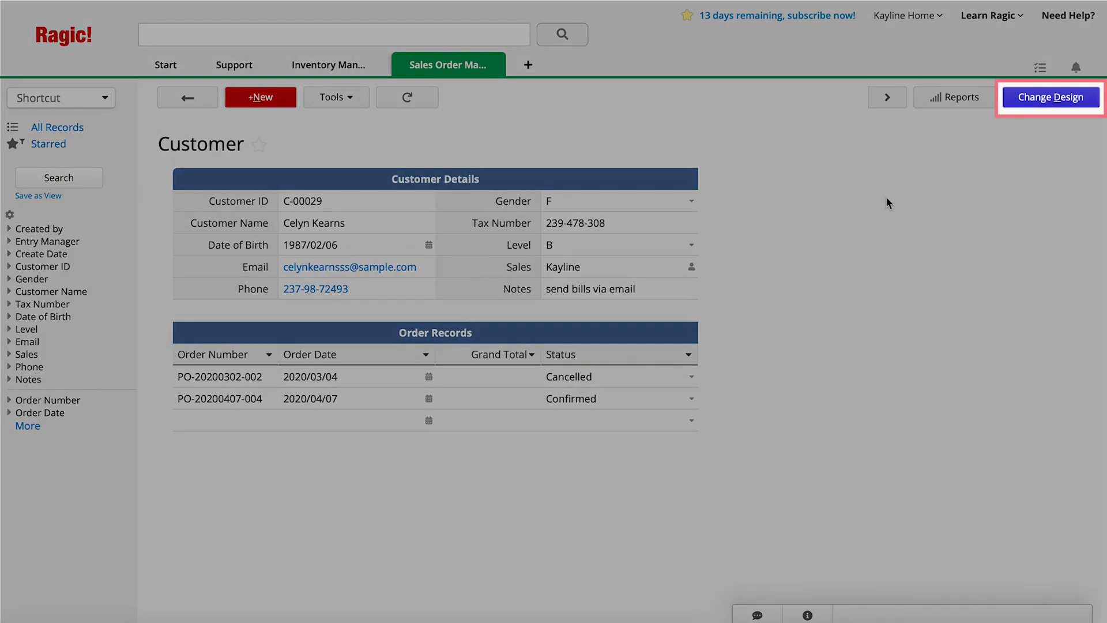
mouse_move(1015, 105)
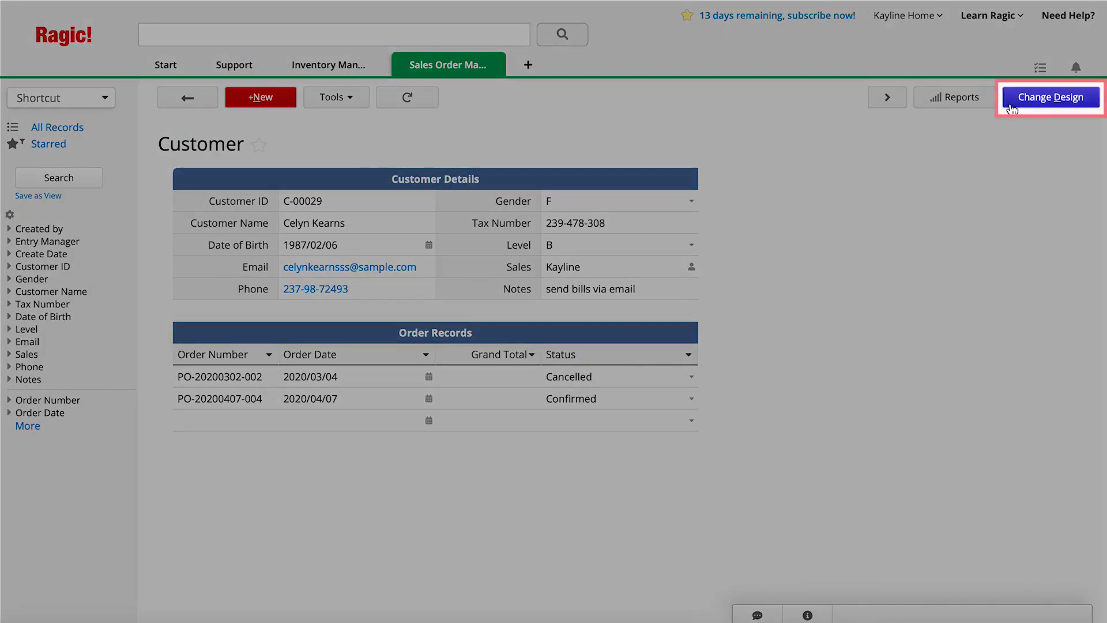
Redesign the Customer form's field styles, then return to the 29-record customer listing
left_click(1049, 97)
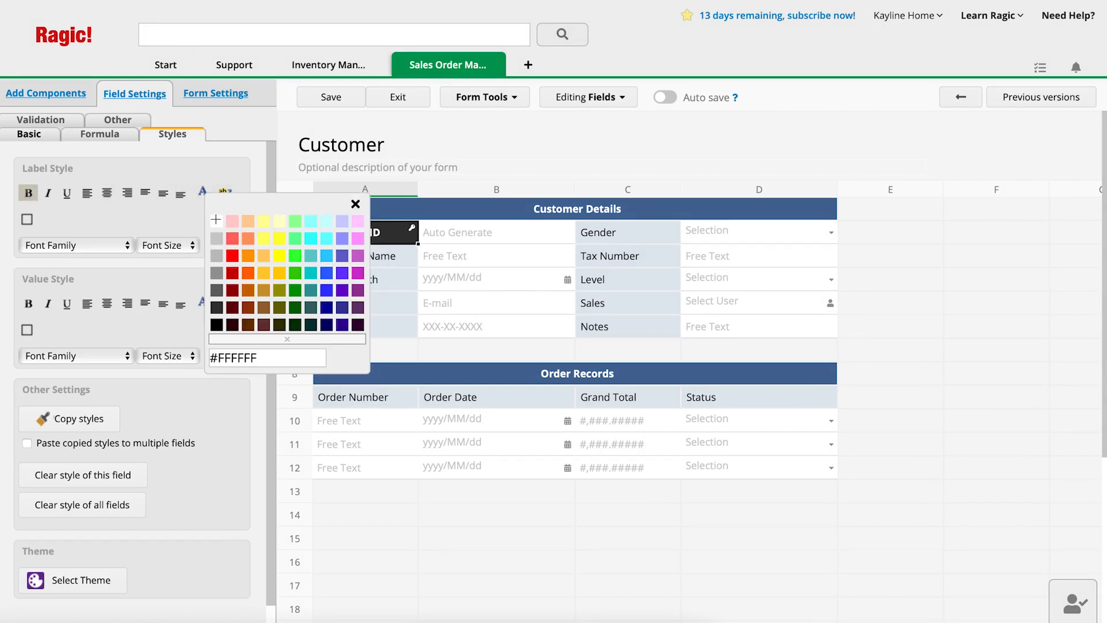
left_click(215, 92)
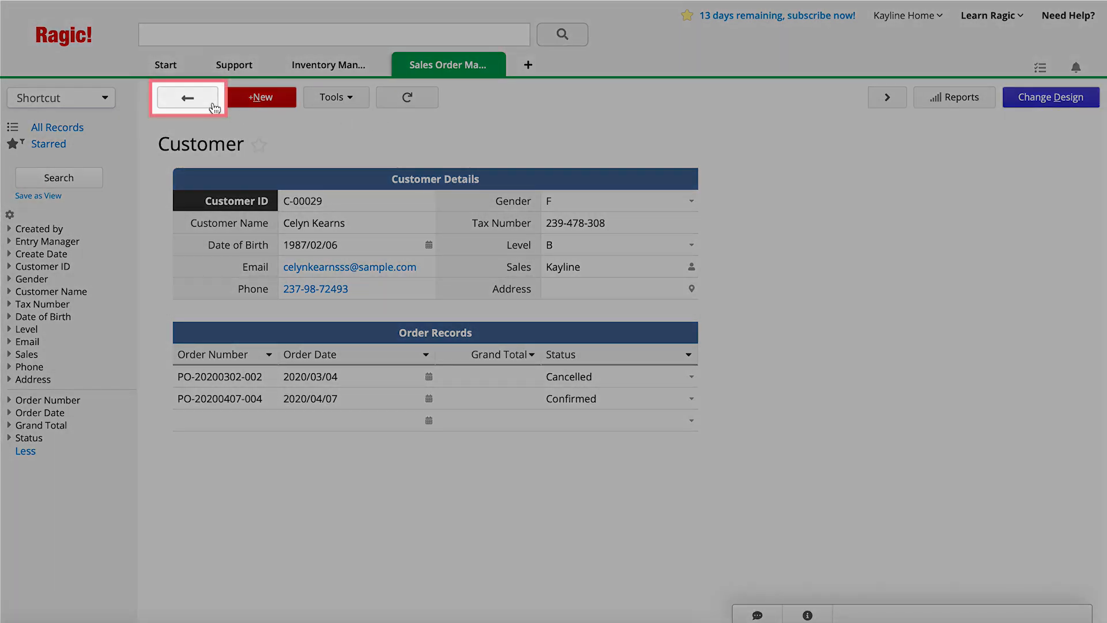
left_click(187, 97)
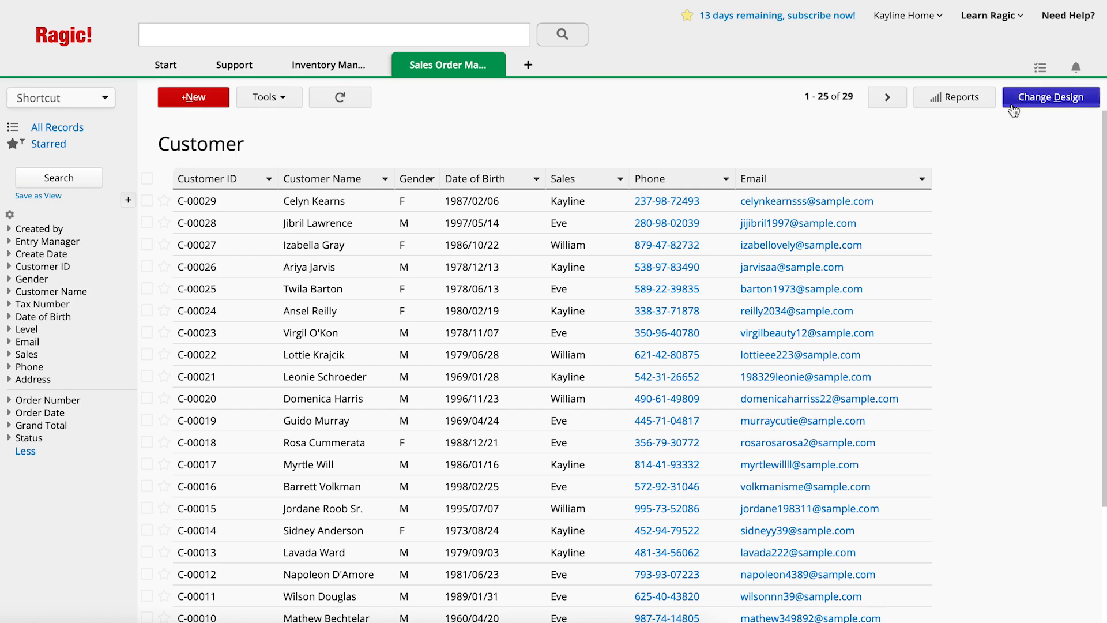
Enter the listing design, widen the Customer ID column and show the form tools list
left_click(1051, 97)
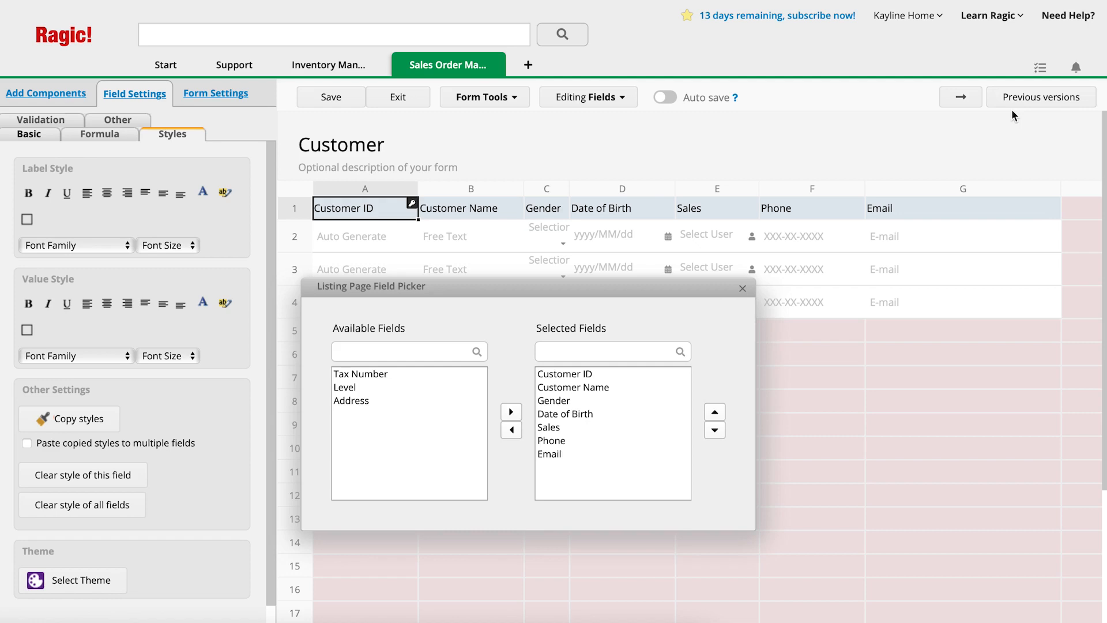
left_click(743, 288)
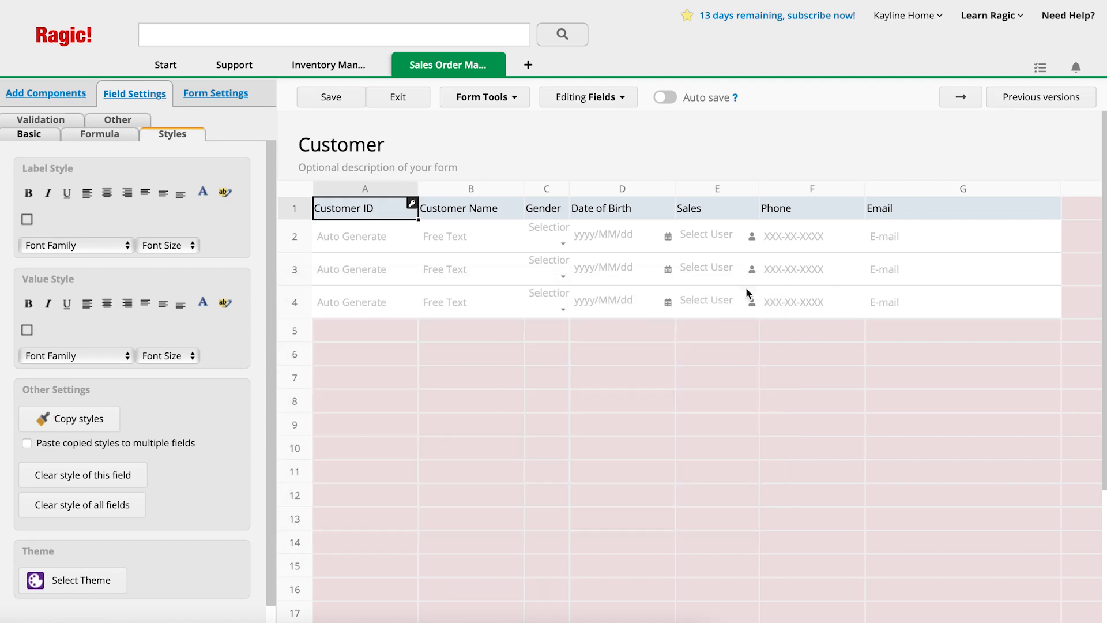
left_click_drag(417, 188, 513, 190)
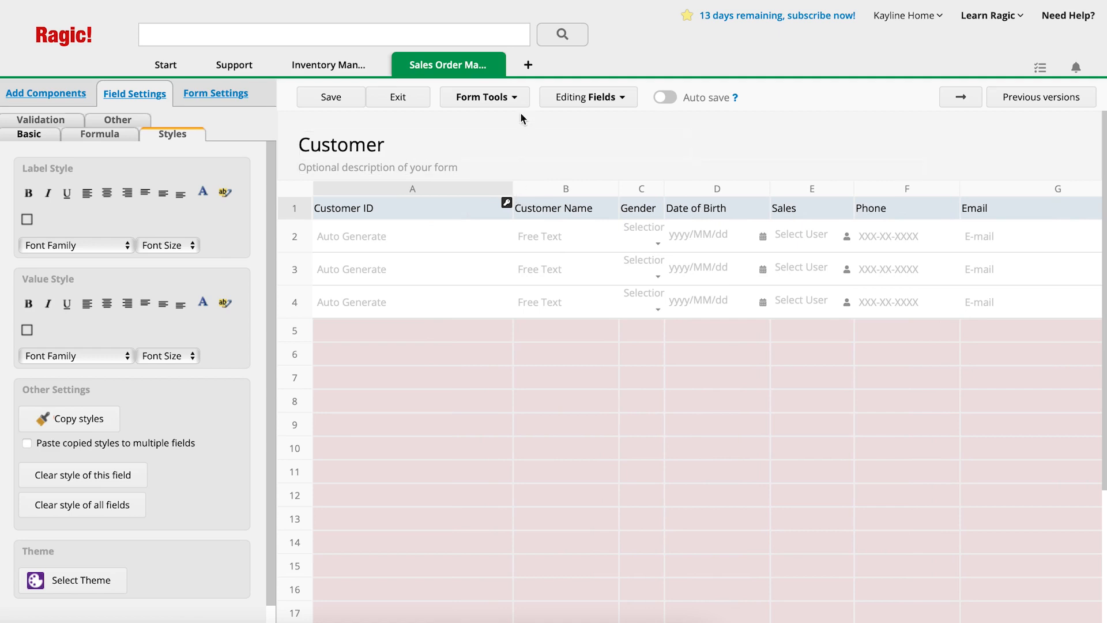
left_click(484, 97)
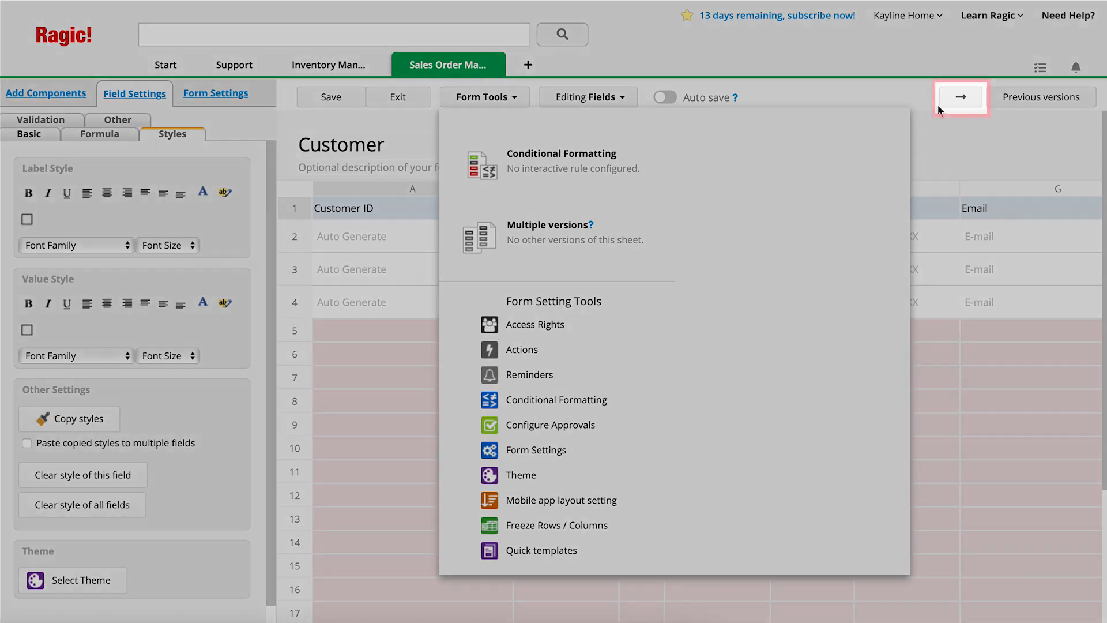
mouse_move(948, 112)
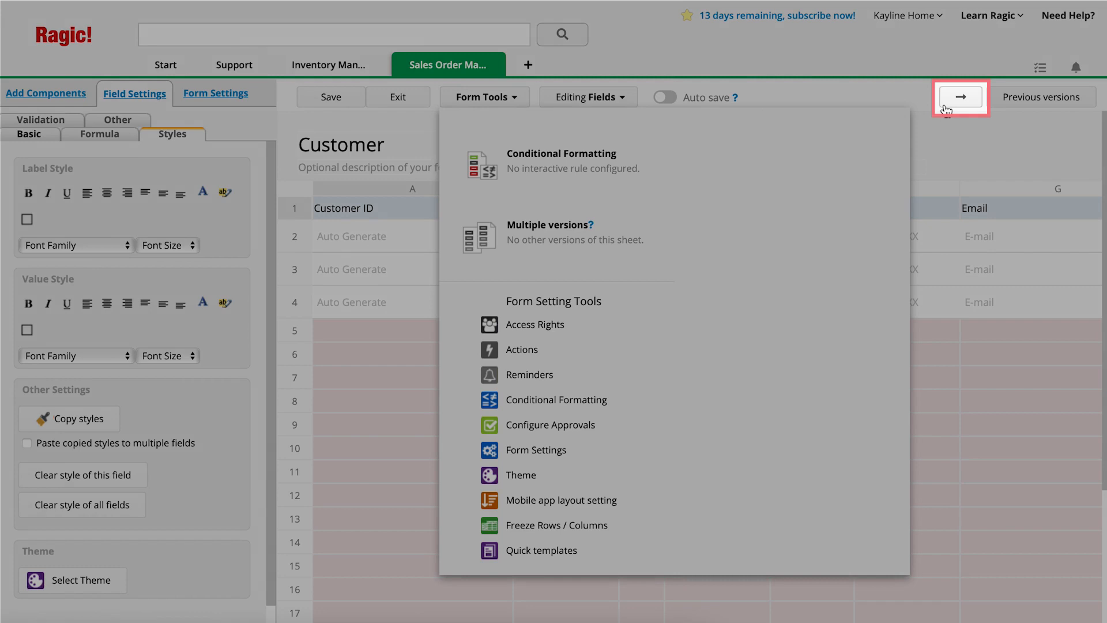
Exit the listing design so the 'Save design before exit?' prompt appears
left_click(398, 97)
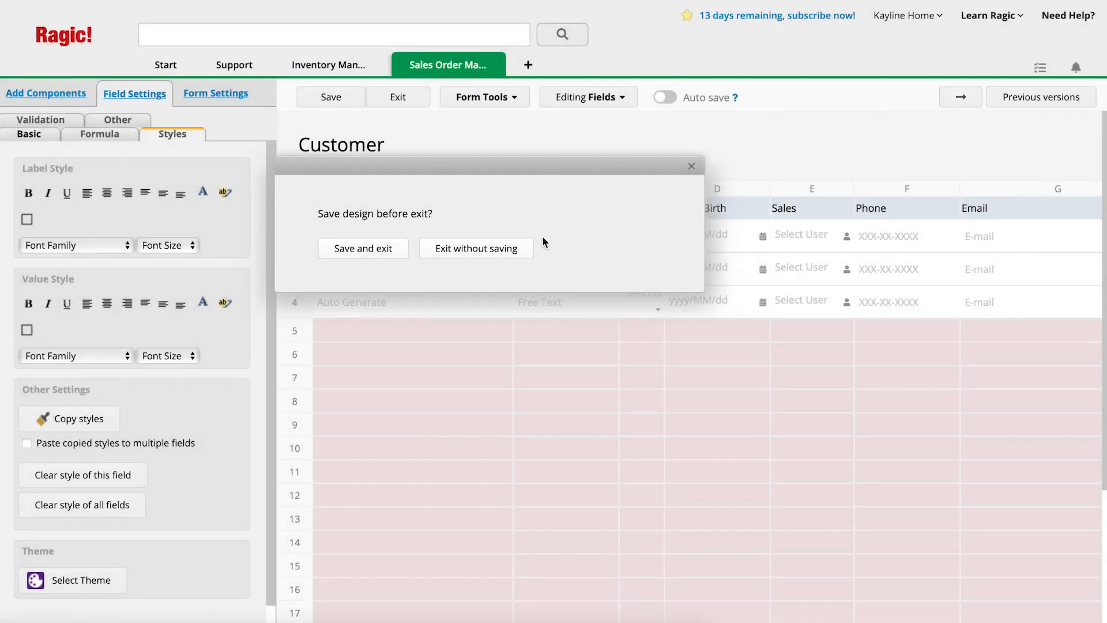